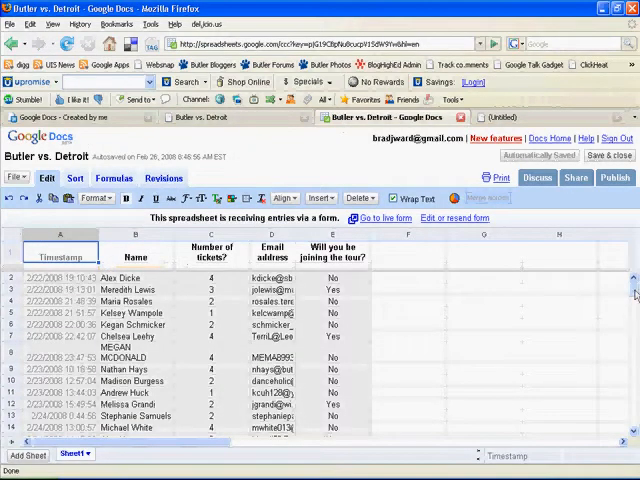
- Scroll down the Butler vs. Detroit response sheet before returning to the documents list
scroll("down", 3)
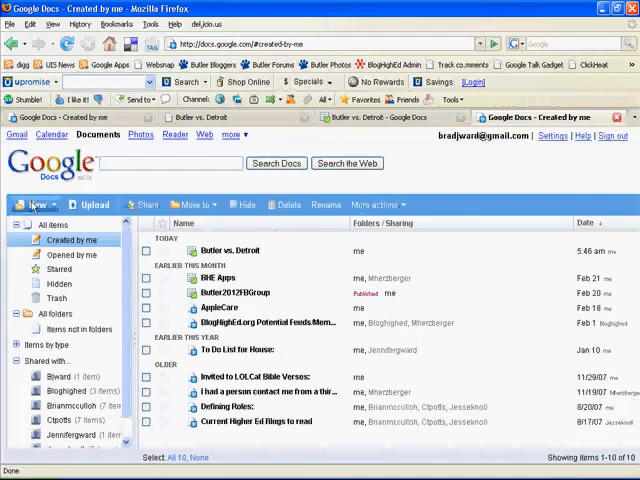
- Create a new blank spreadsheet from the New menu
left_click(35, 204)
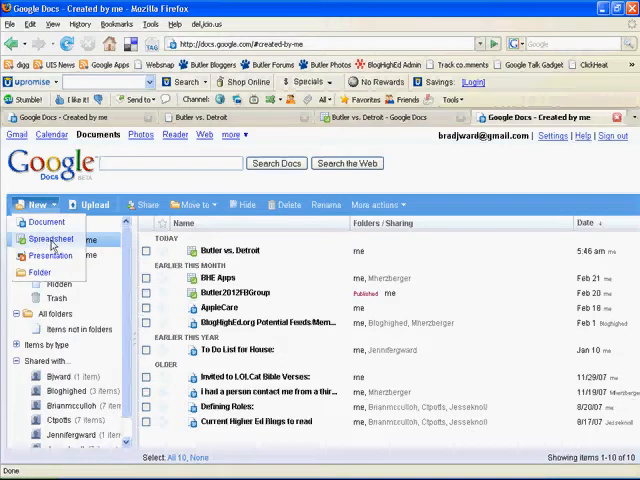
left_click(51, 238)
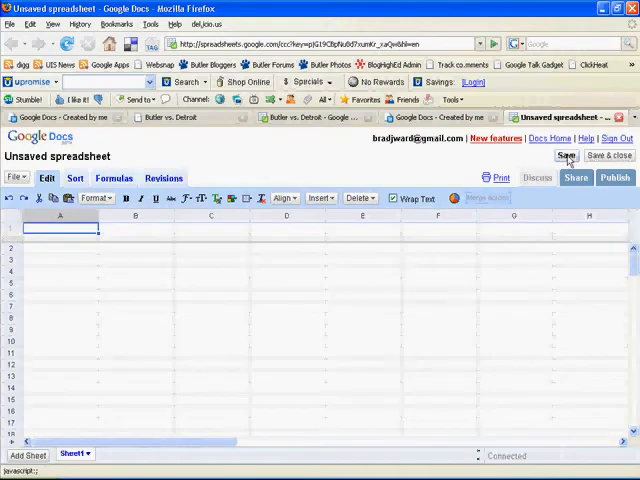
- Save the untitled spreadsheet as 'SquaredPeg'
left_click(565, 156)
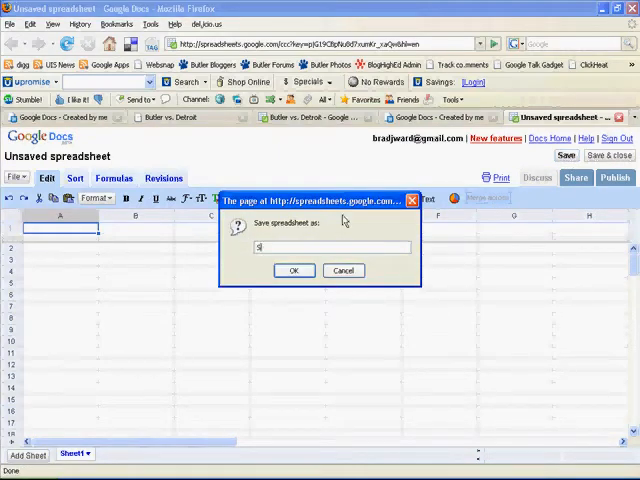
type("SquaredPeg")
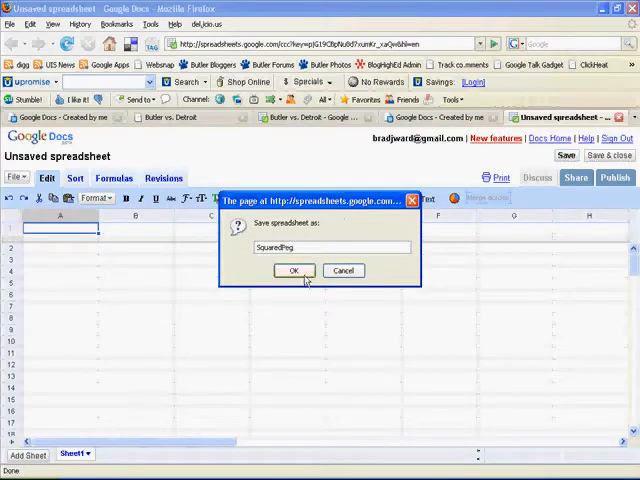
left_click(293, 270)
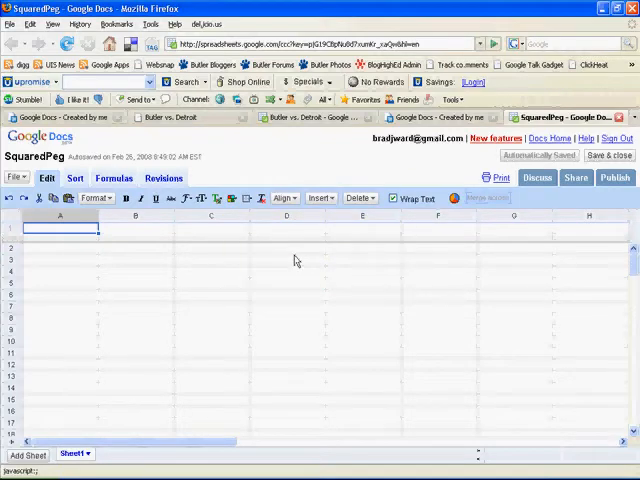
mouse_move(481, 317)
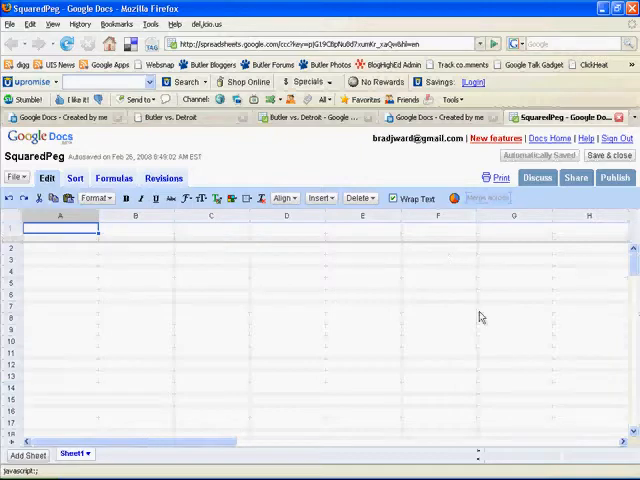
mouse_move(373, 315)
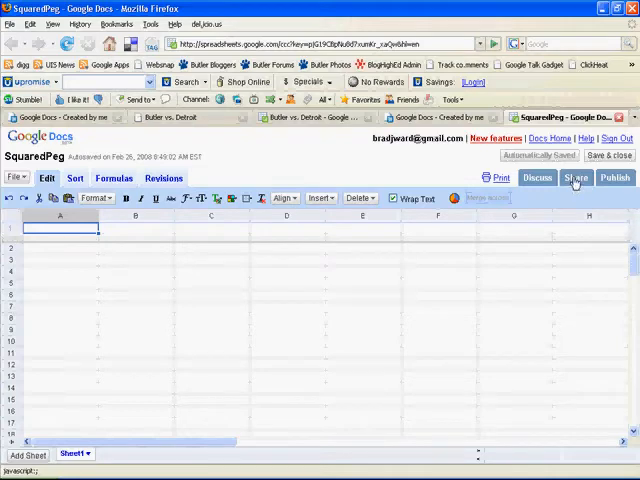
- Share the SquaredPeg spreadsheet as a form to fill out and open the form editor
left_click(575, 177)
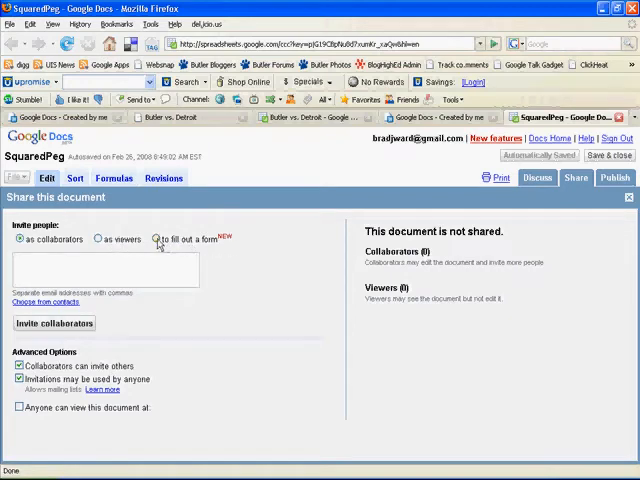
left_click(157, 240)
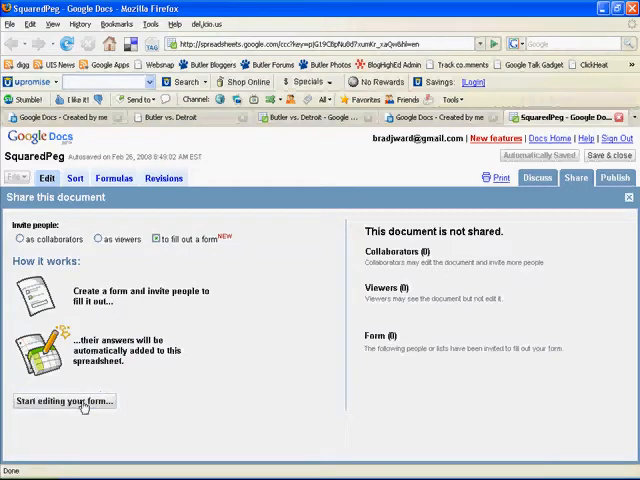
left_click(64, 401)
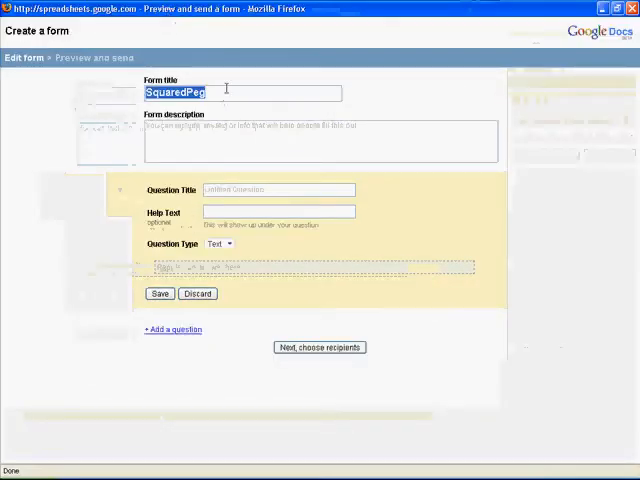
- Extend the title to 'SquaredPeg - How To Tuesday' and describe it 'How cool is How To Tuesday?'
type("-")
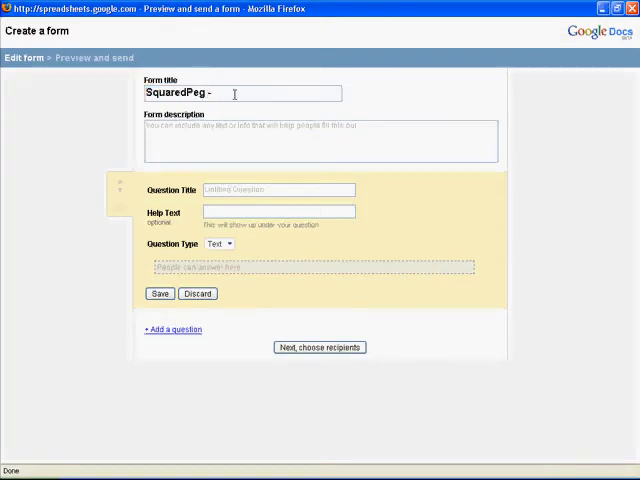
type("How To Tuesday")
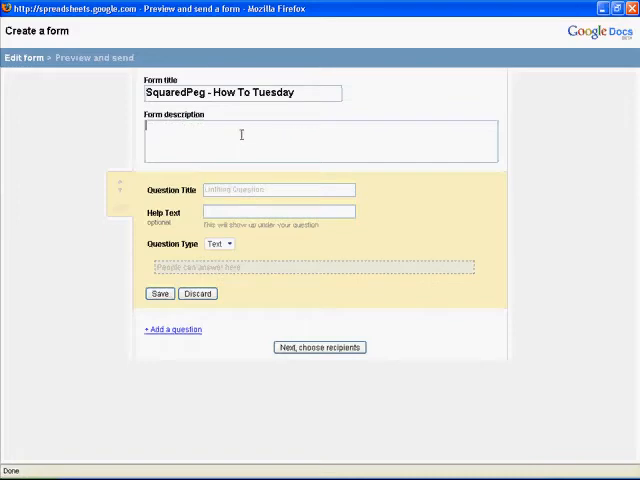
type("Who")
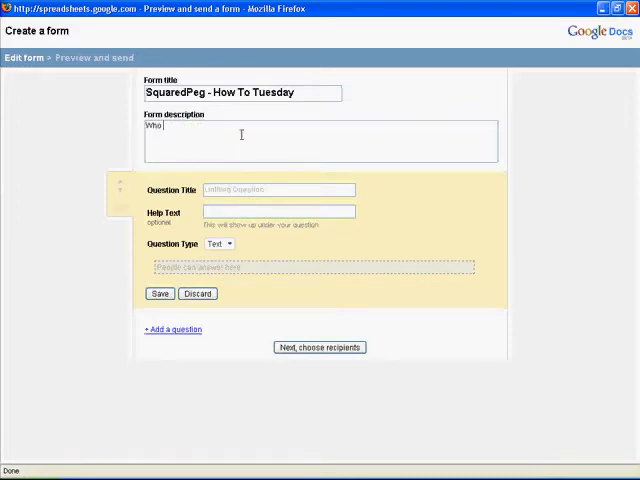
type("How cool")
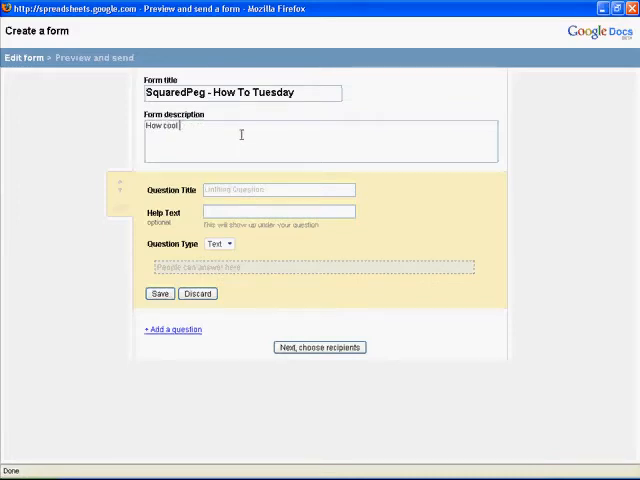
type("is How")
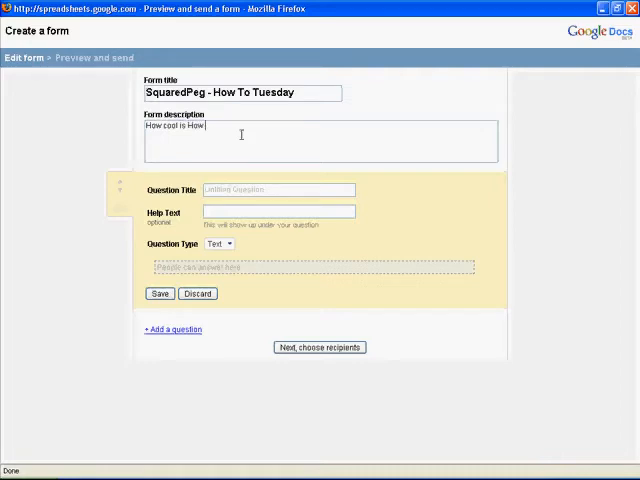
type("To Tuesday?")
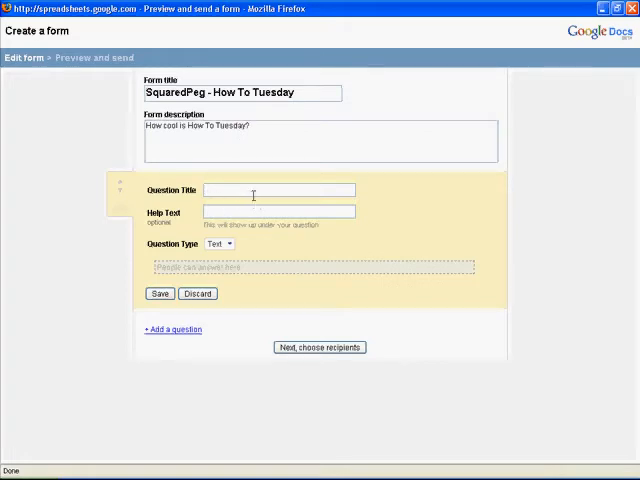
- Enter the question title and help text '1 being the highest, 5 being the lowest'
type("How cool is How To Tuesday?")
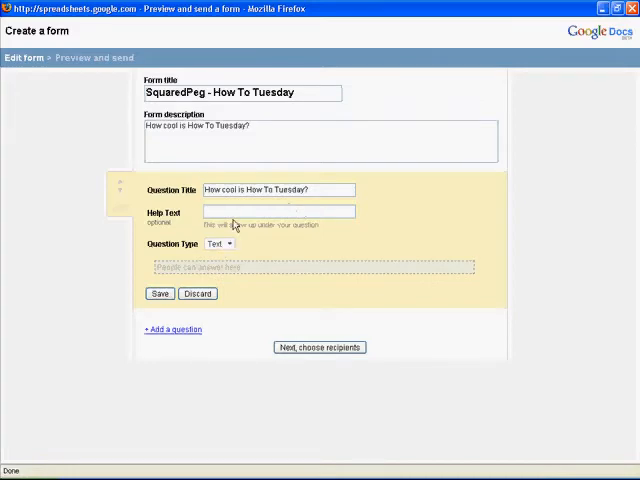
type("1 being the highest")
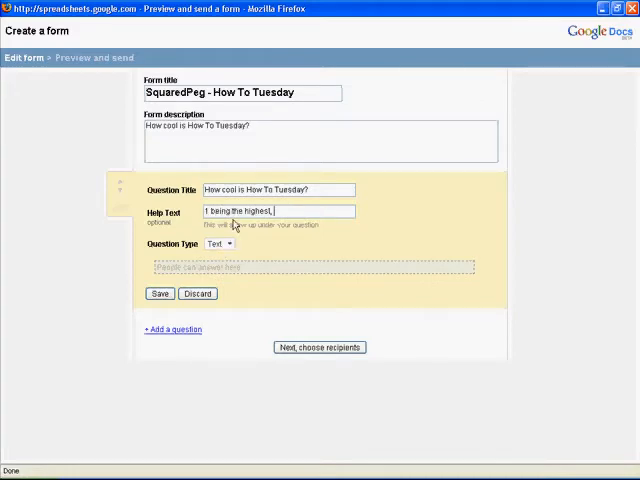
type(", 5 being the l")
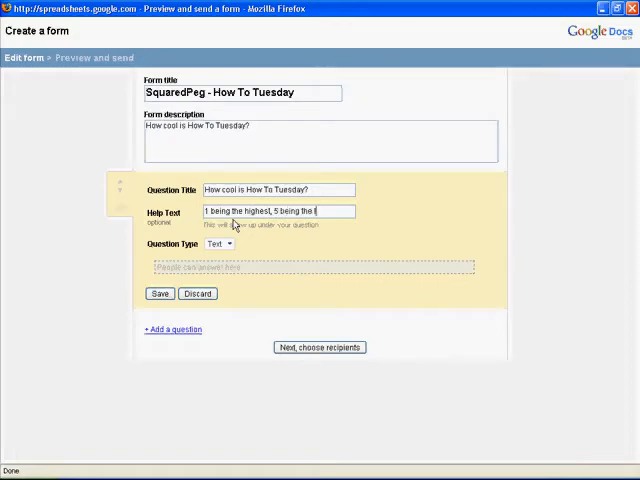
type("owest")
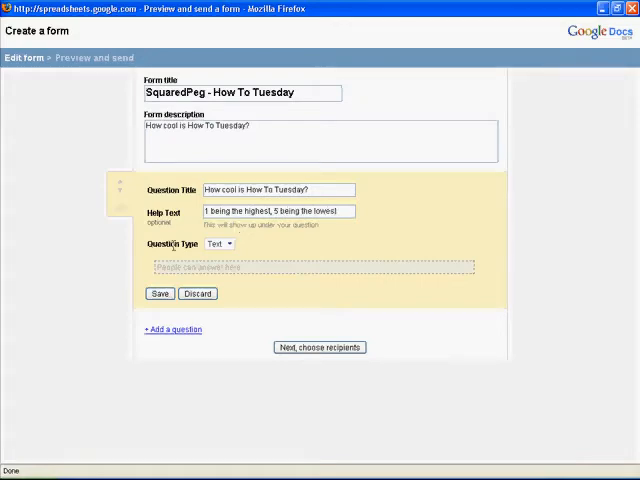
- Make the question multiple choice with options through 5, then select the help text
left_click(220, 244)
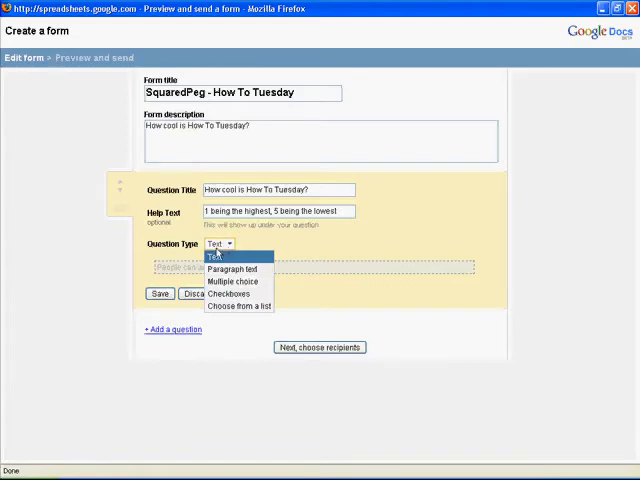
mouse_move(228, 281)
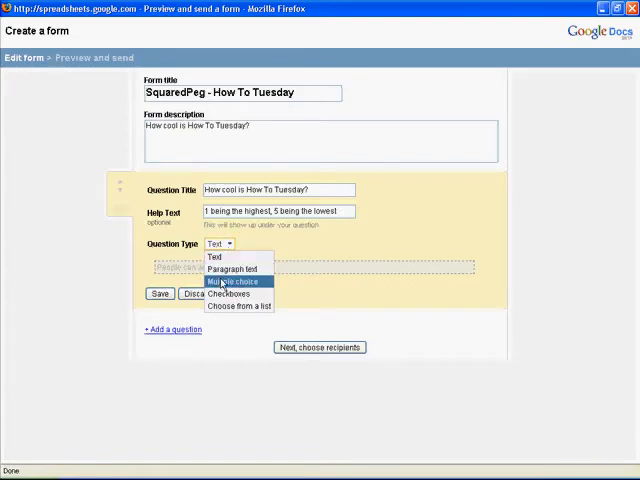
mouse_move(228, 293)
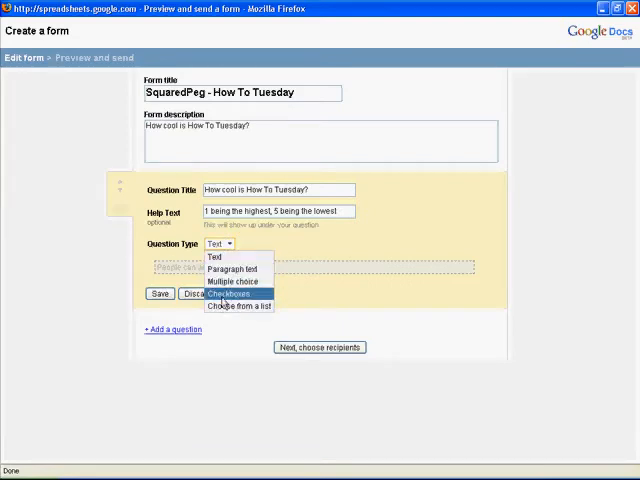
mouse_move(231, 281)
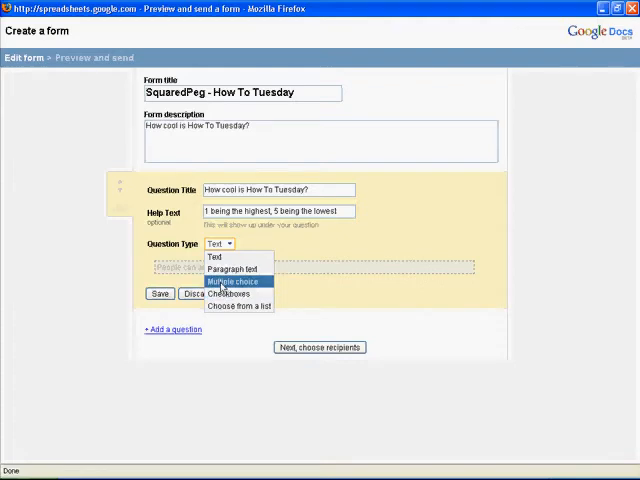
left_click(232, 281)
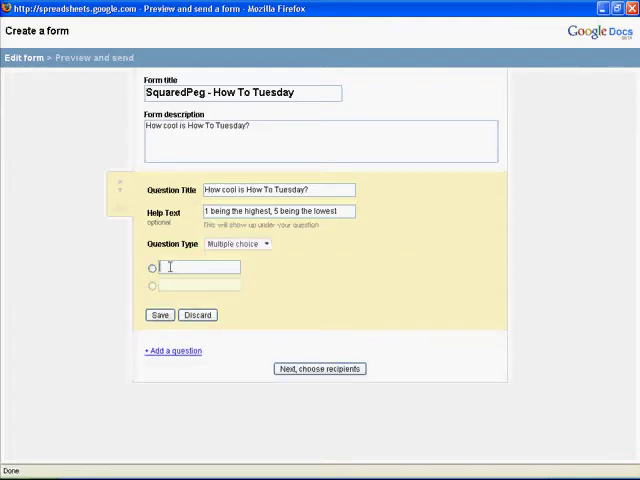
type("2")
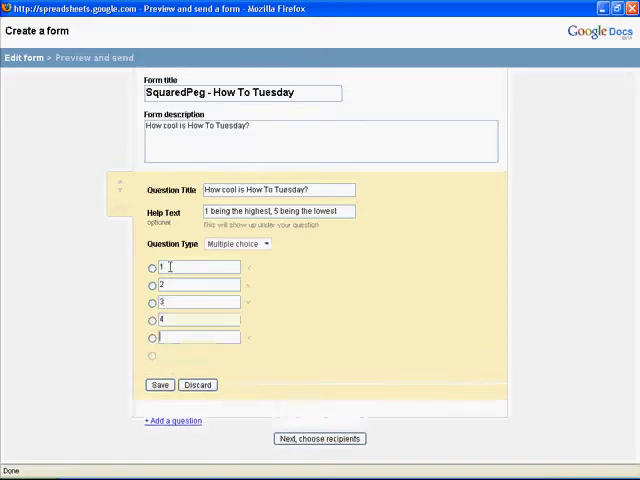
type("5")
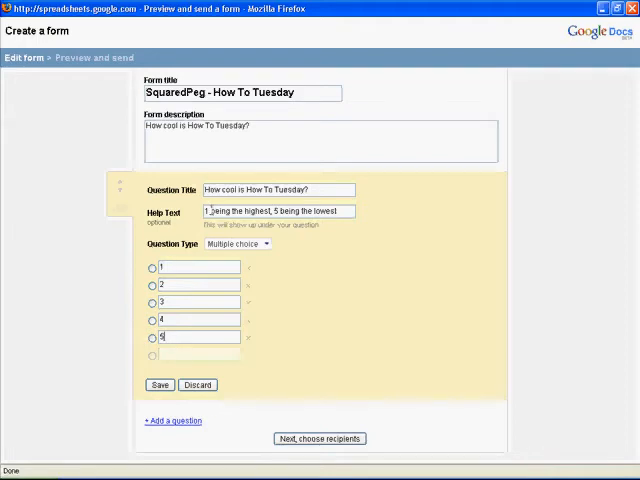
triple_click(280, 210)
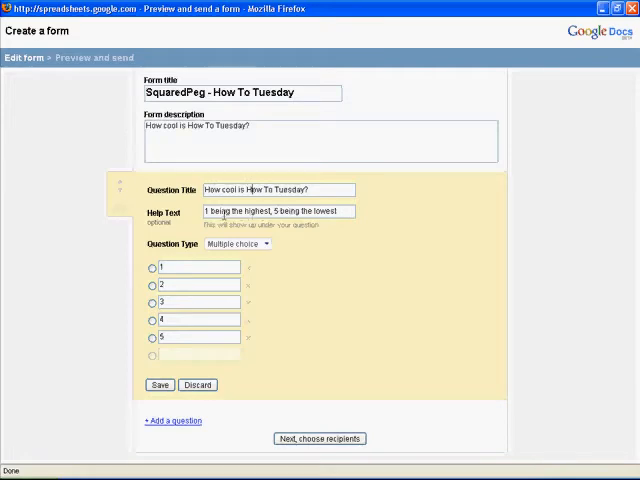
mouse_move(156, 399)
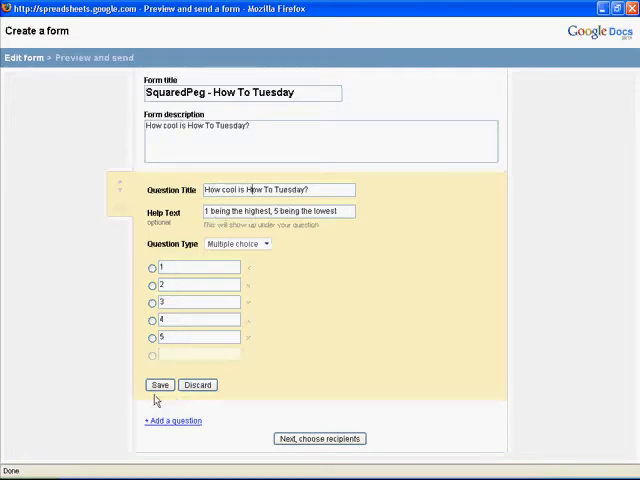
- Save the rating question and add text question 'Test Question' asking 'What is your email'
left_click(159, 385)
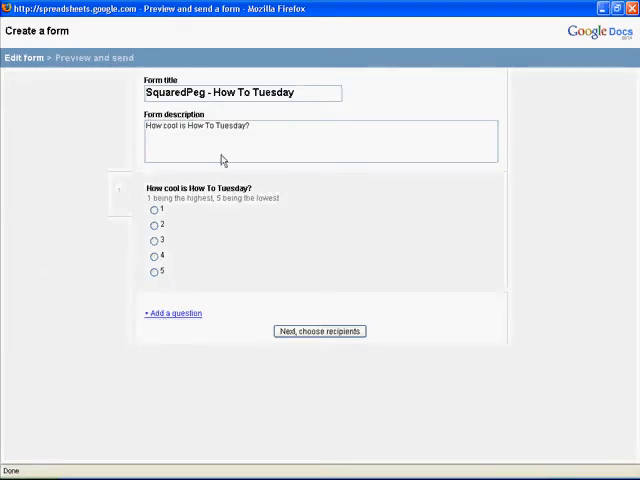
left_click(174, 313)
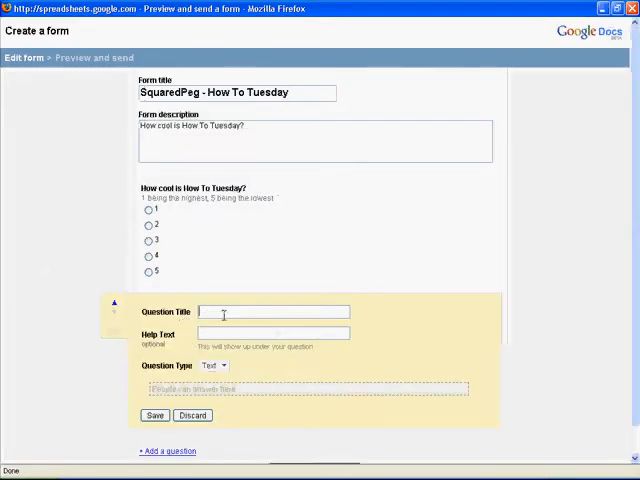
type("Test Question")
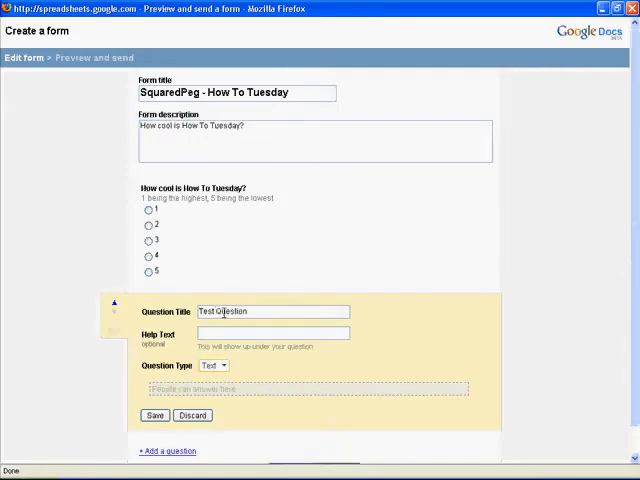
type("WE")
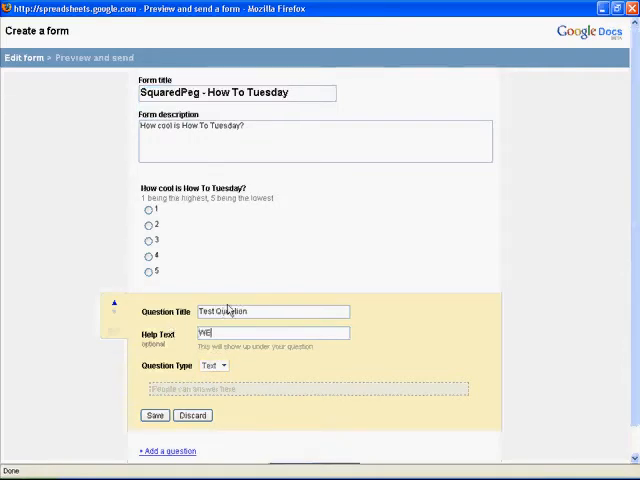
type("What is your email")
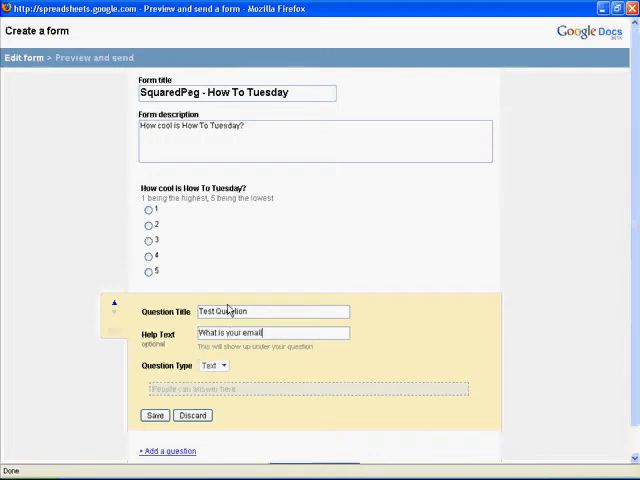
left_click(212, 365)
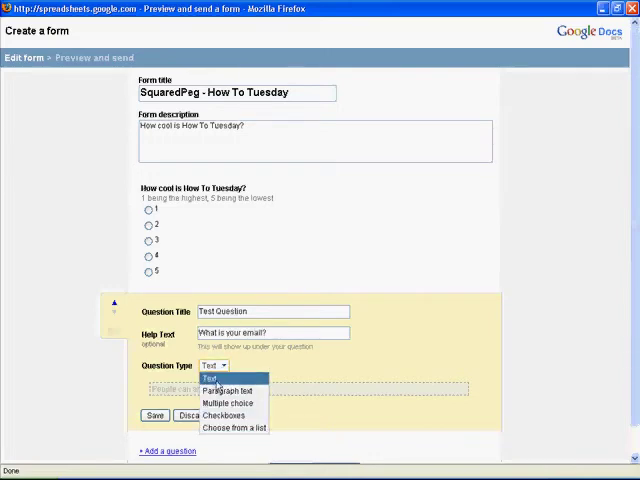
left_click(210, 377)
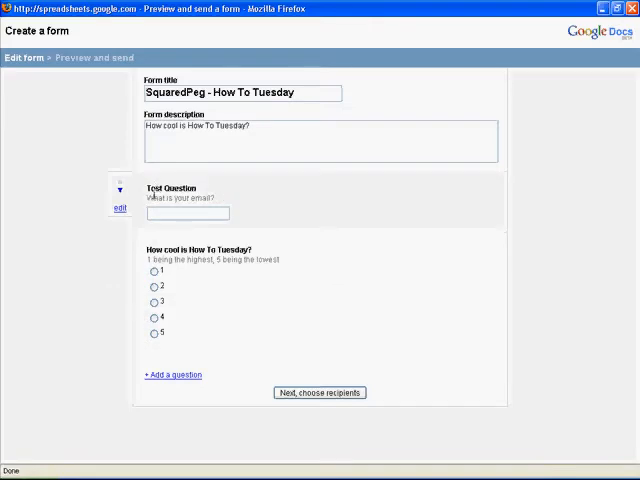
- Reopen the rating question for editing its help text
left_click(200, 245)
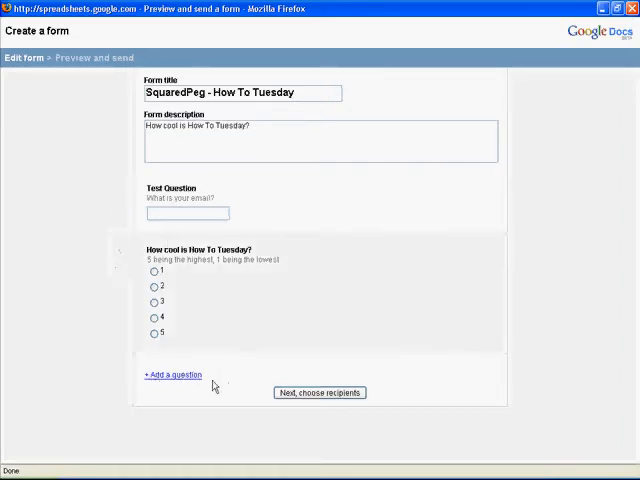
- Proceed to 'Next, choose recipients' to view the invitation preview
left_click(321, 392)
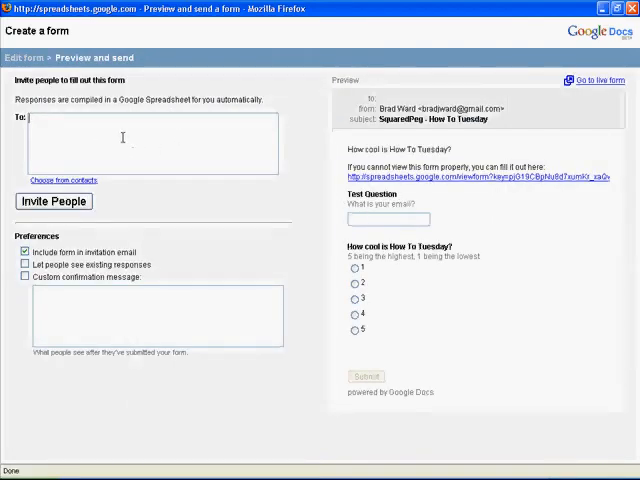
mouse_move(590, 180)
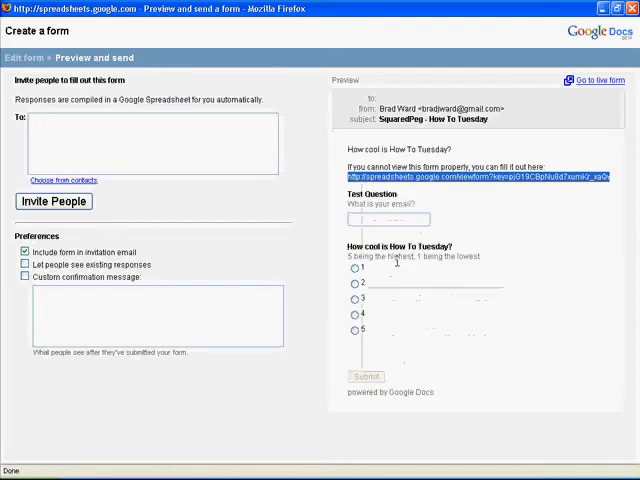
mouse_move(430, 206)
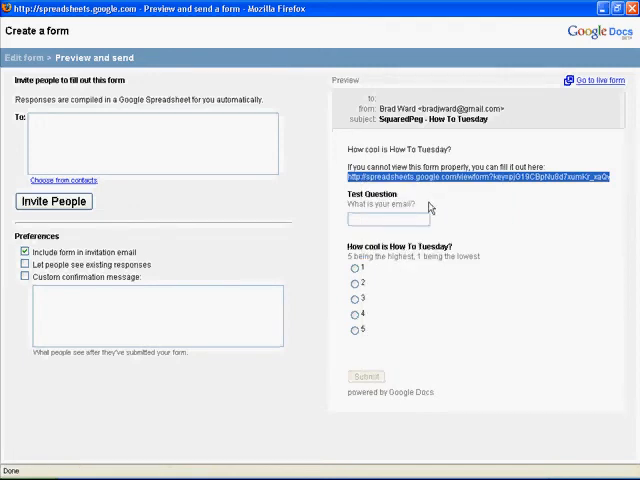
mouse_move(507, 202)
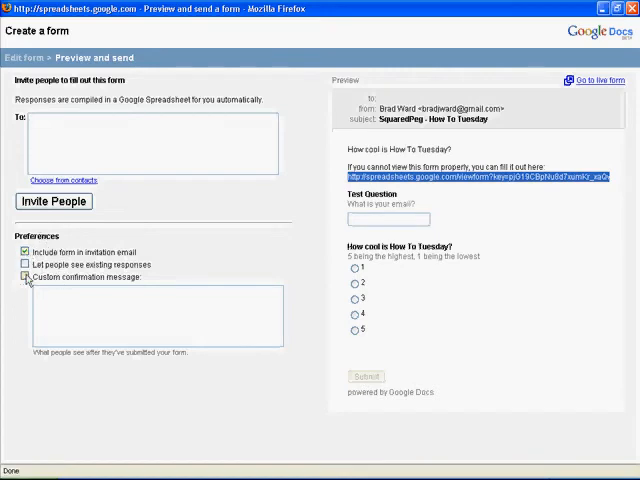
- Set the confirmation message 'Thanks for submitting your vote!' and add invitee 'brad'
left_click(23, 277)
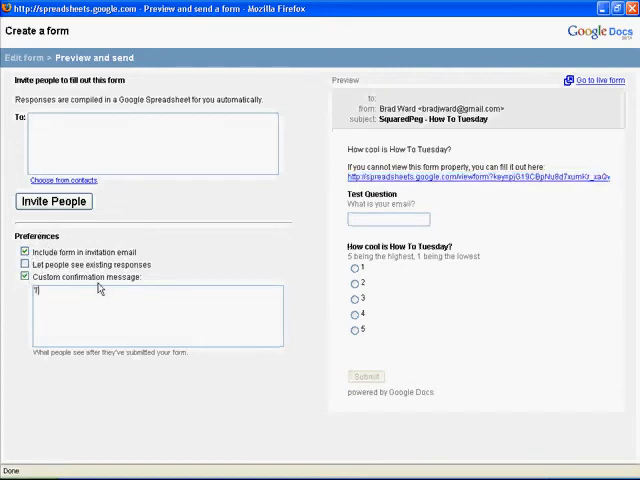
type("Thanks for sub")
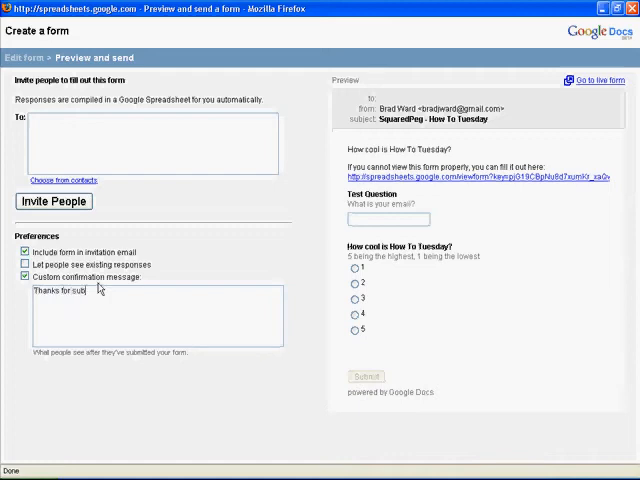
type("mitting your vote! We appreciate it.")
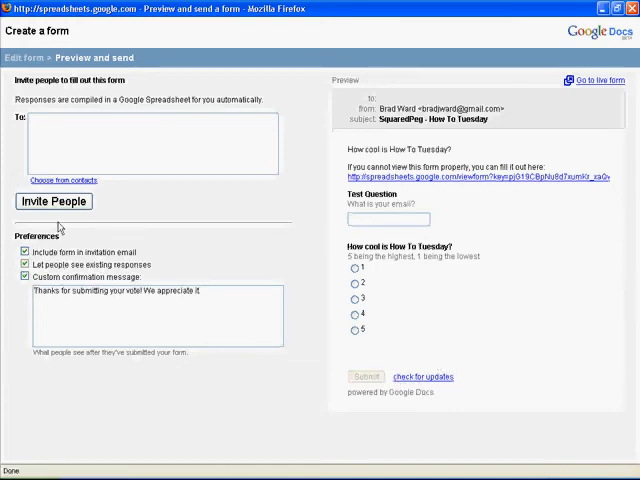
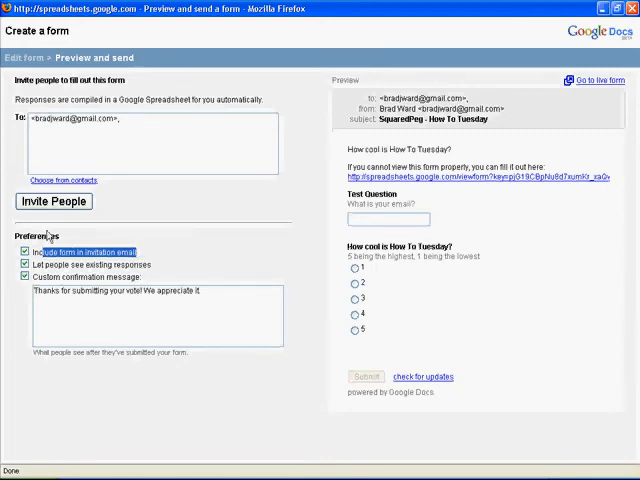
- Submit a live-form test response with email 'bradw' and a How To Tuesday rating of 5
left_click(52, 201)
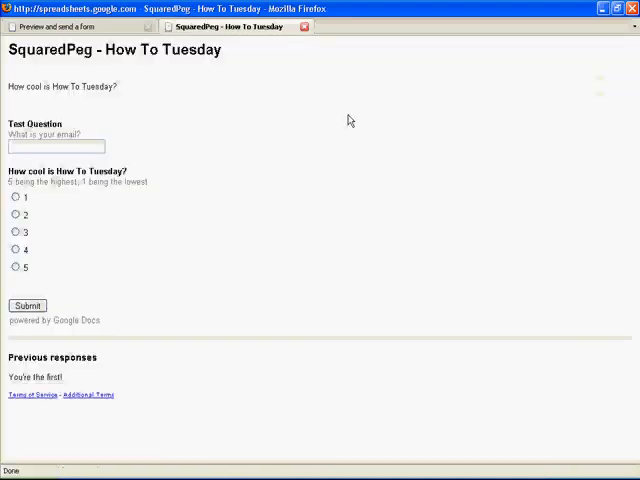
type("bradw")
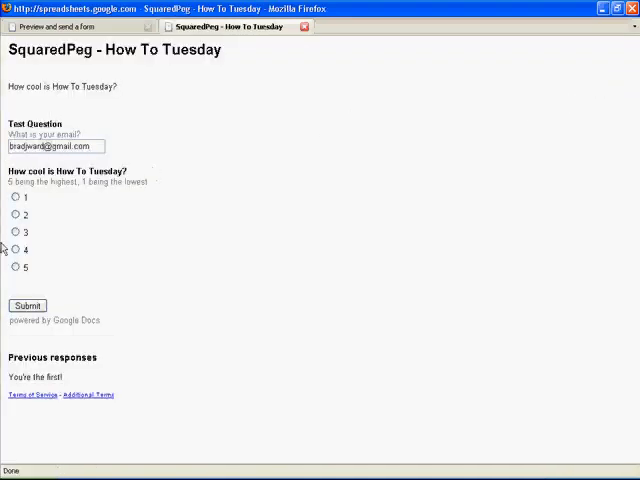
left_click(17, 267)
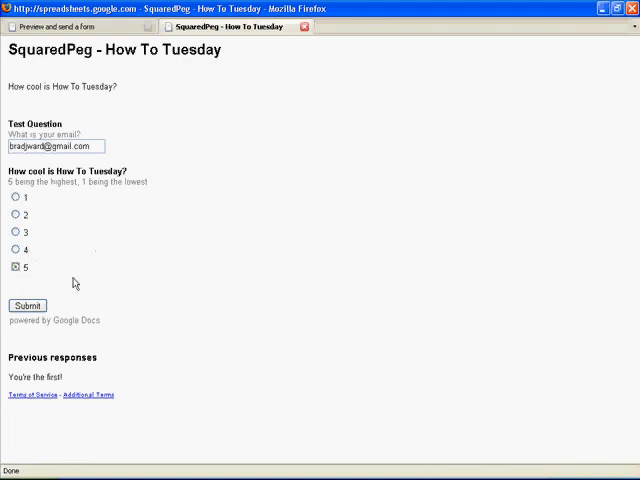
left_click(28, 305)
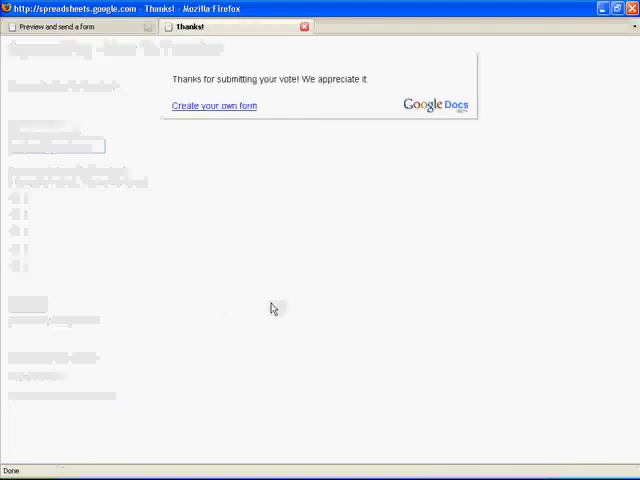
mouse_move(258, 203)
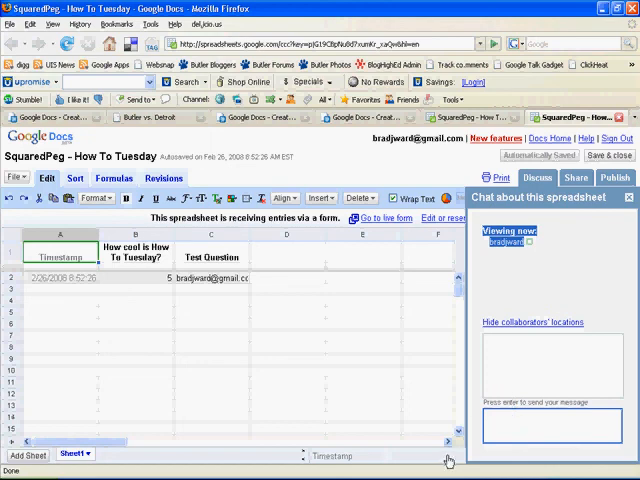
mouse_move(401, 470)
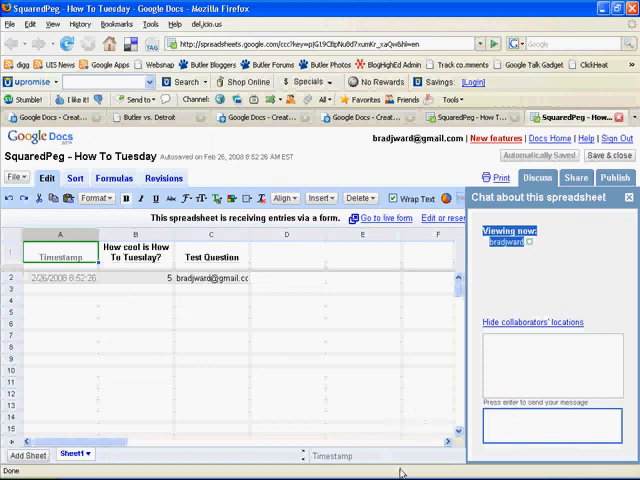